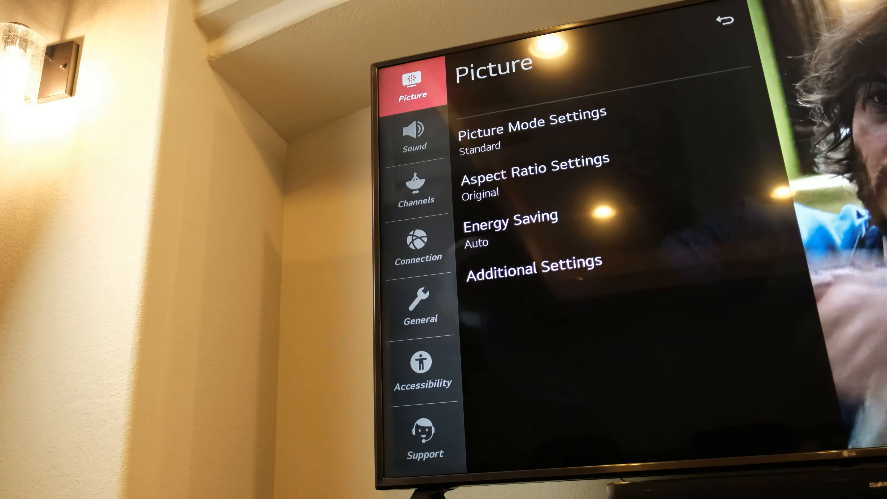
# - Show the Digital Sound Out choices (PCM, Auto, Pass Through) under Sound's Additional Settings
pyautogui.click(414, 134)
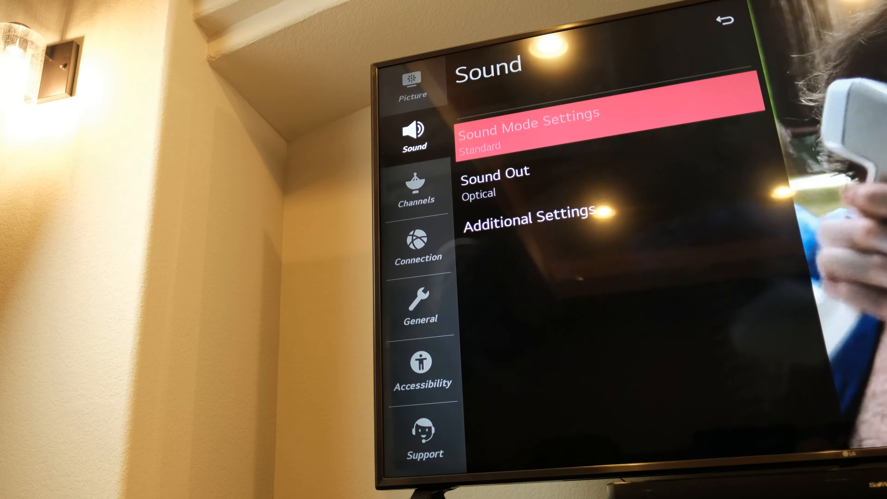
pyautogui.click(529, 219)
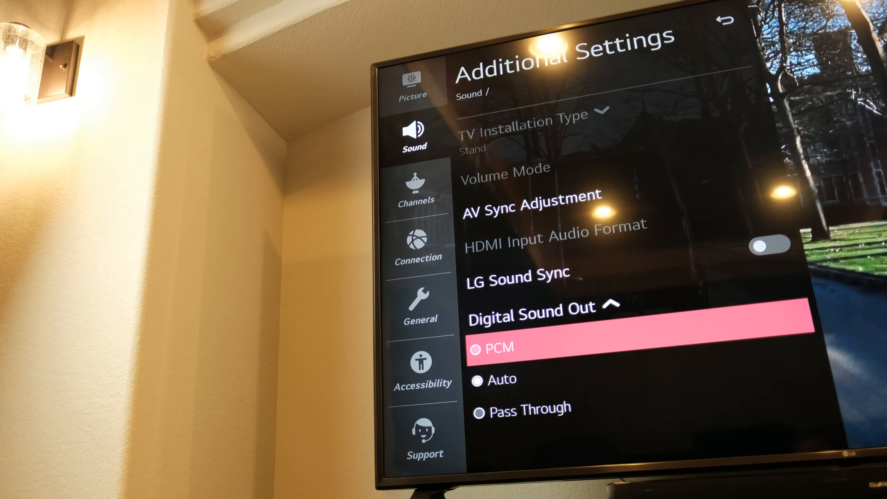